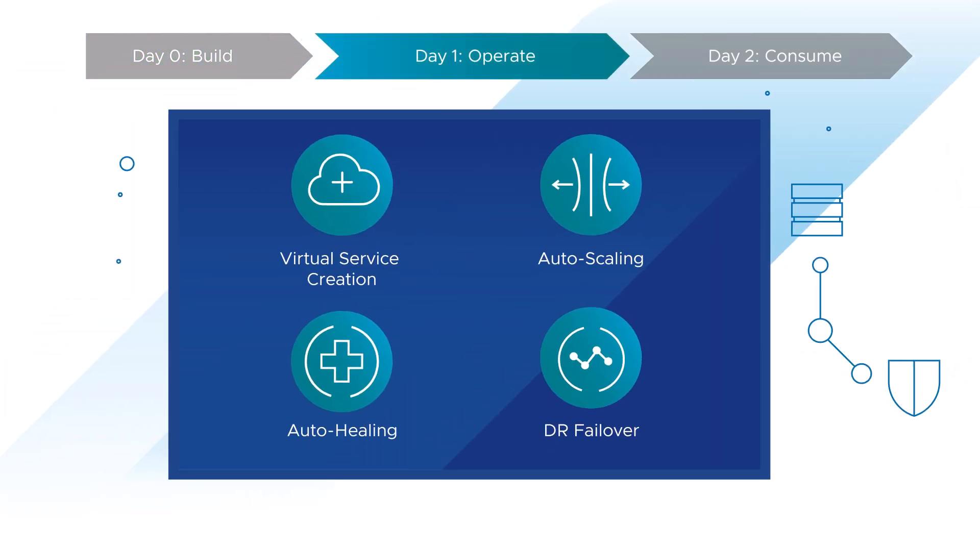
Advance from the four Day 1 operations overview to the Virtual Service Creation slide.
left_click(341, 185)
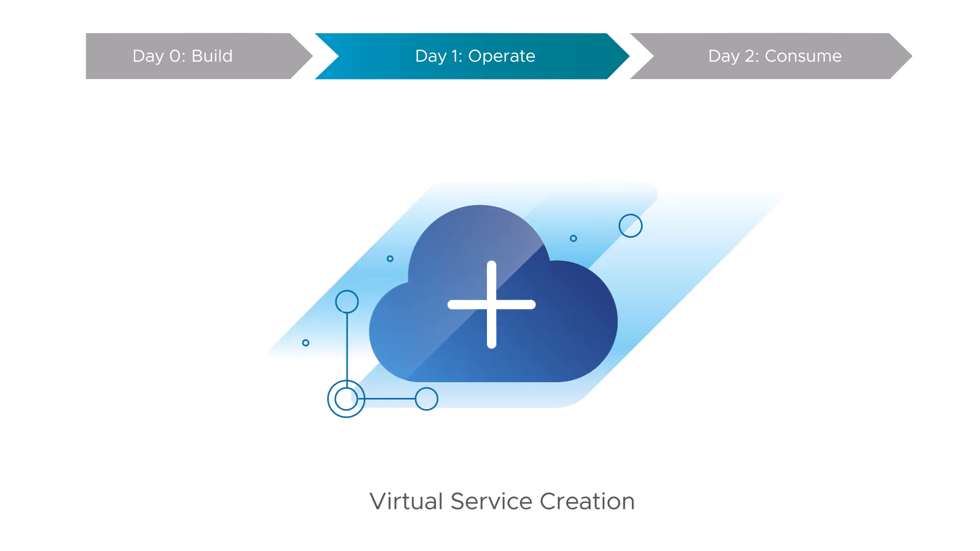